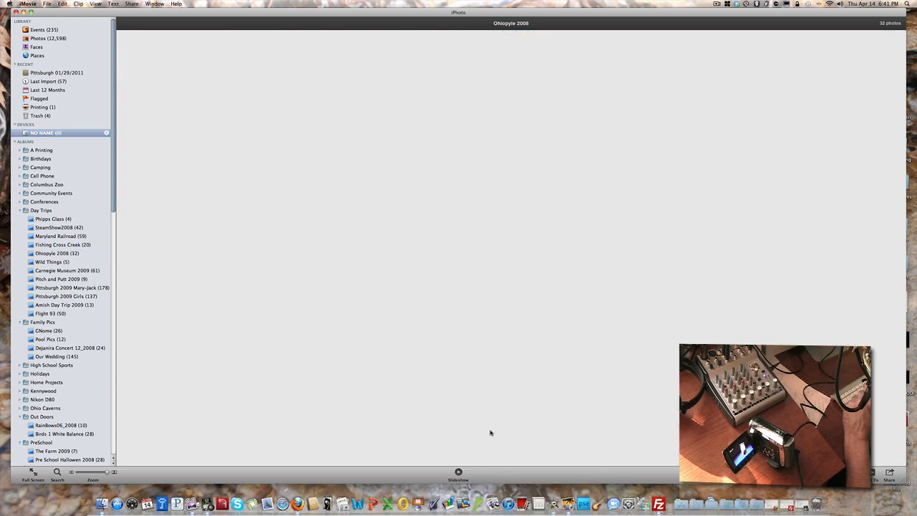
# Launch iMovie from the Dock, leaving the iPhoto library behind
pyautogui.click(47, 142)
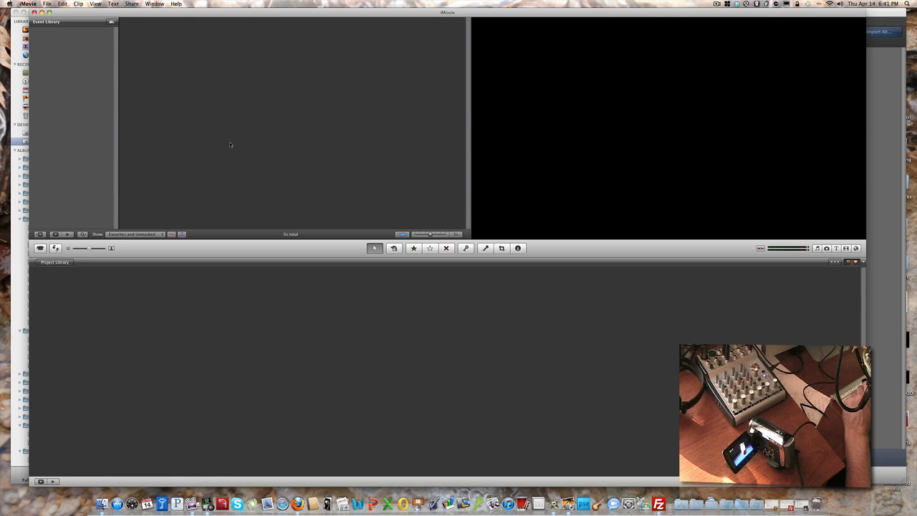
# Bring up the Import from Camera window listing the connected camcorder's clips
pyautogui.click(63, 51)
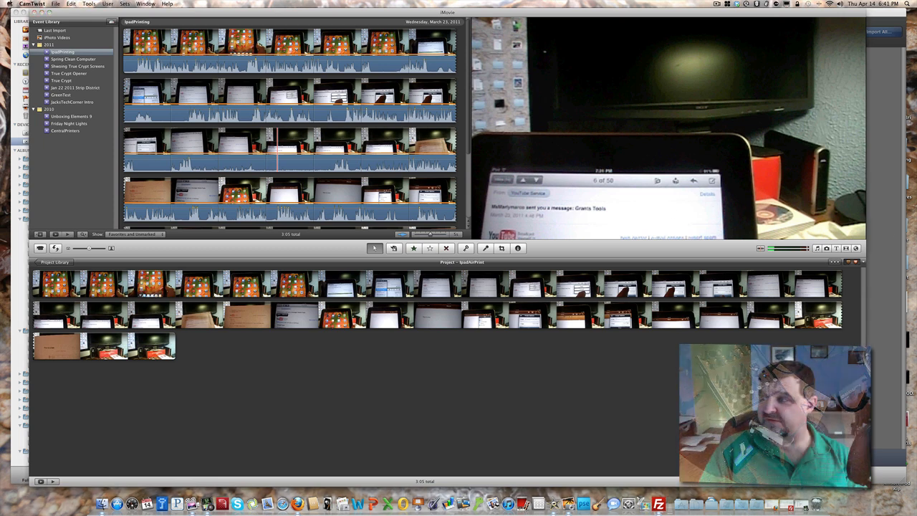
pyautogui.moveTo(659, 207)
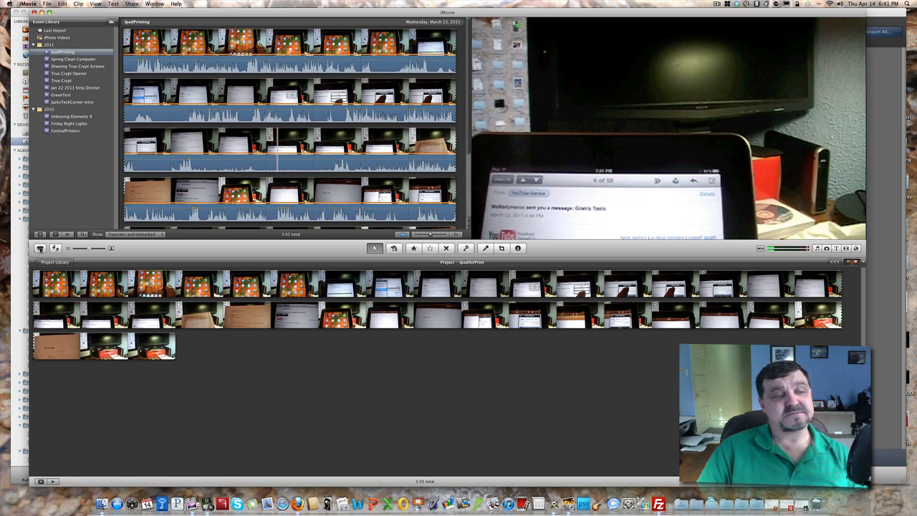
pyautogui.click(41, 248)
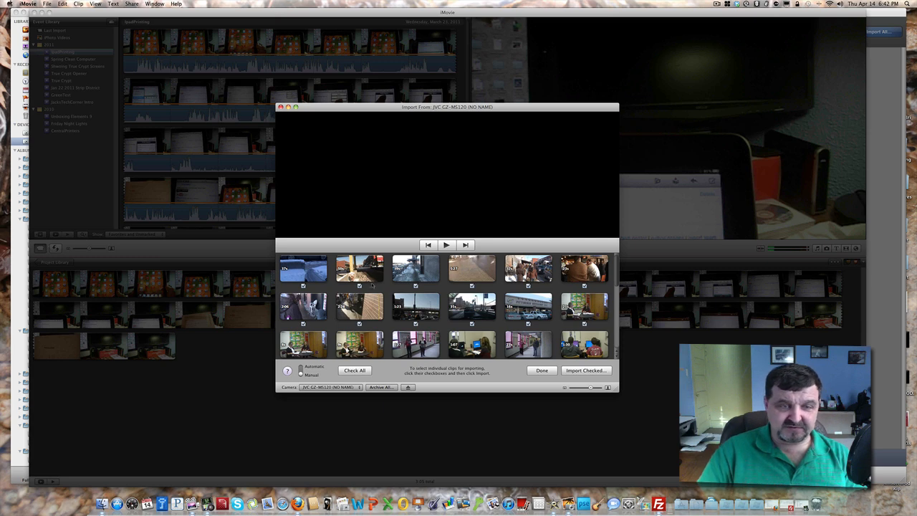
pyautogui.moveTo(415, 307)
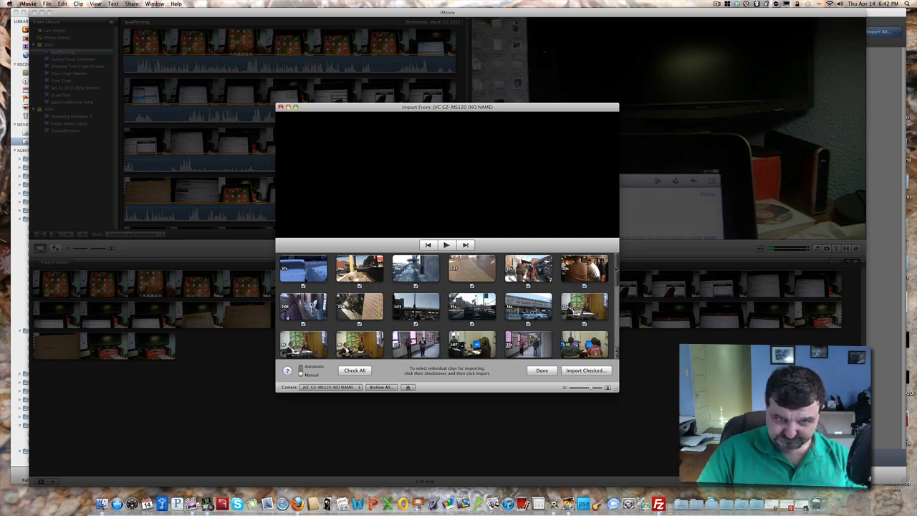
pyautogui.scroll(-3)
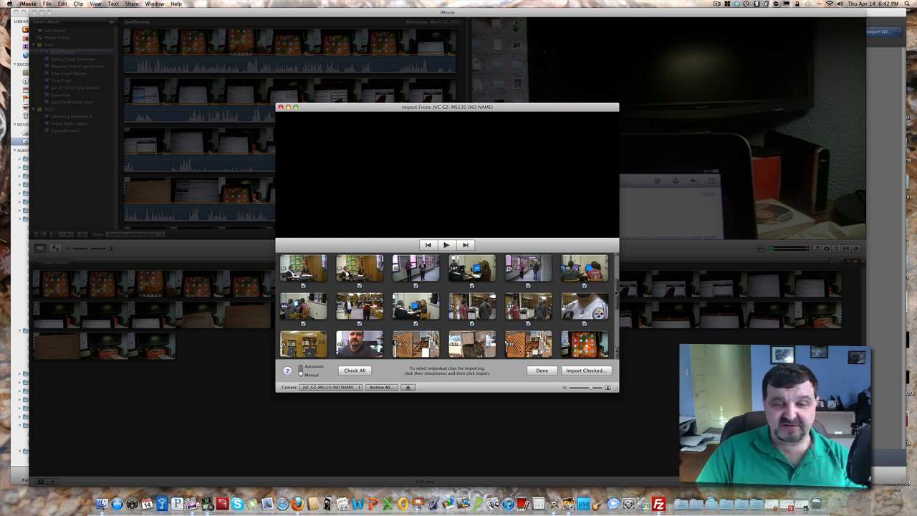
pyautogui.scroll(-3)
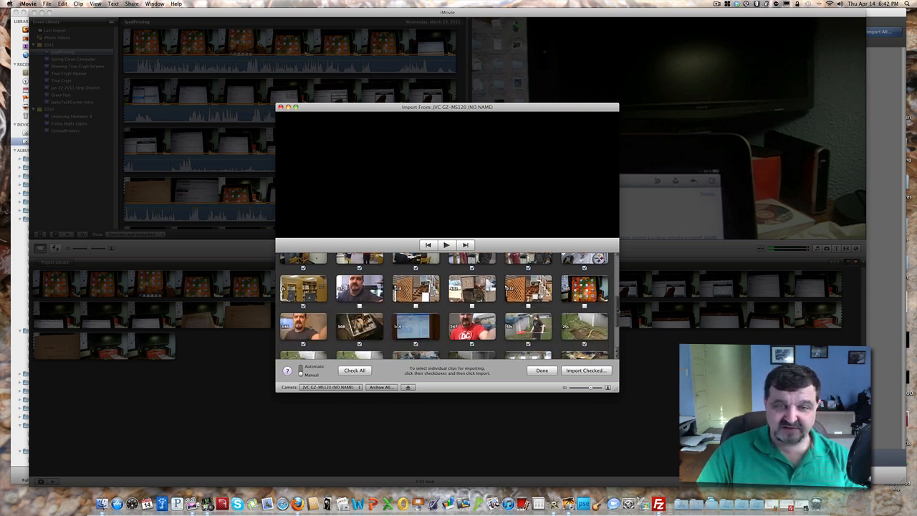
pyautogui.scroll(-3)
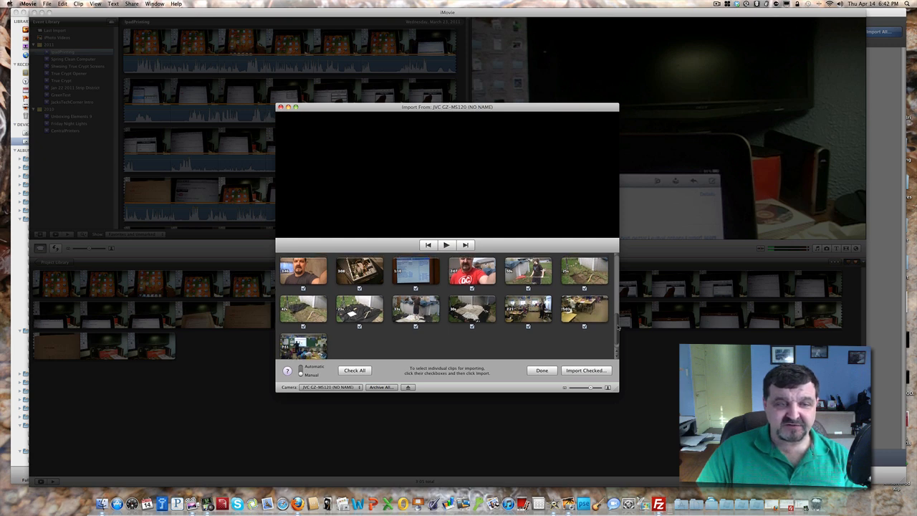
pyautogui.scroll(-3)
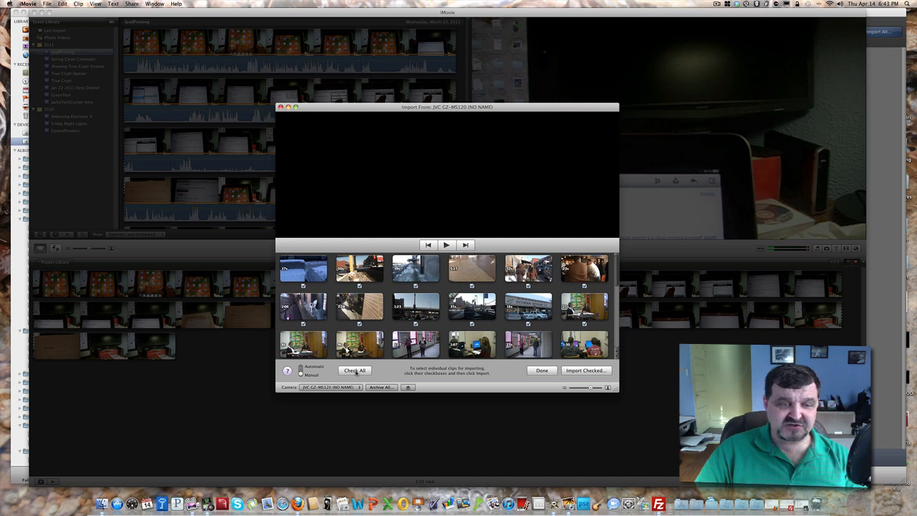
# Uncheck all camcorder clips, tick a single clip, and import only the checked one
pyautogui.click(354, 370)
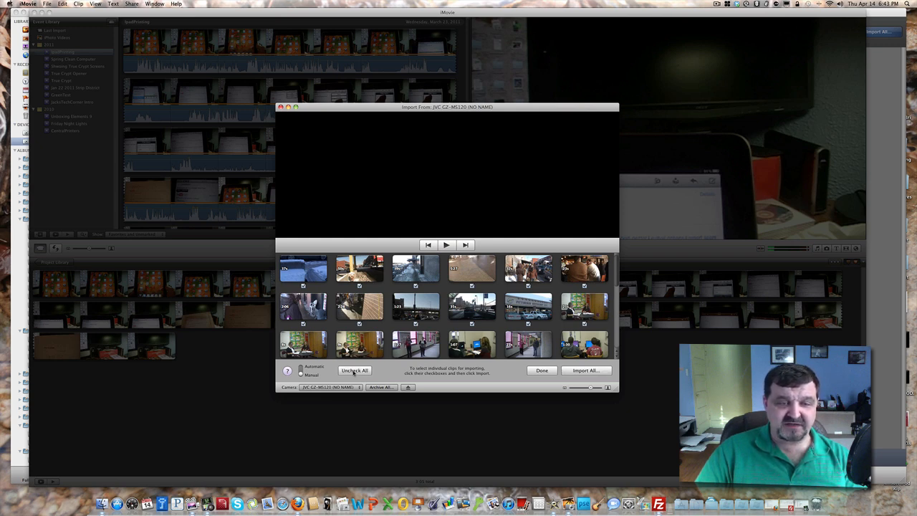
pyautogui.click(354, 370)
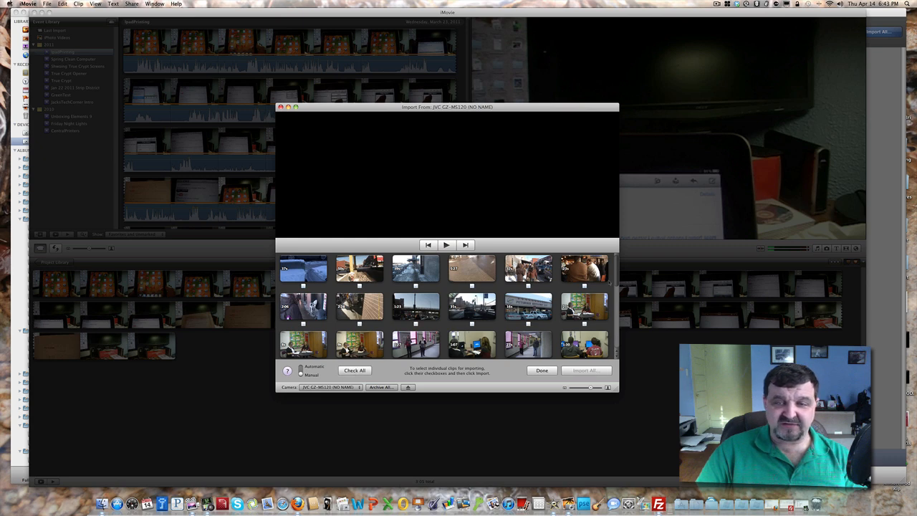
pyautogui.scroll(-3)
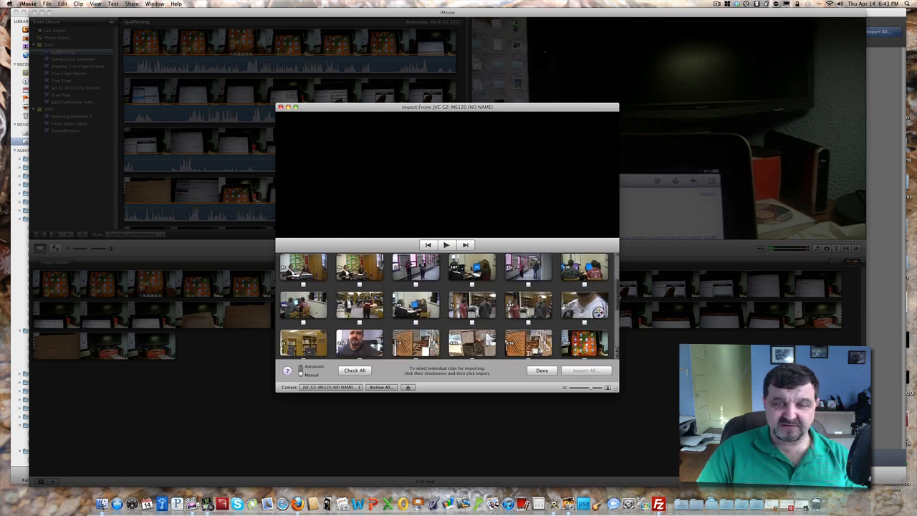
pyautogui.scroll(-3)
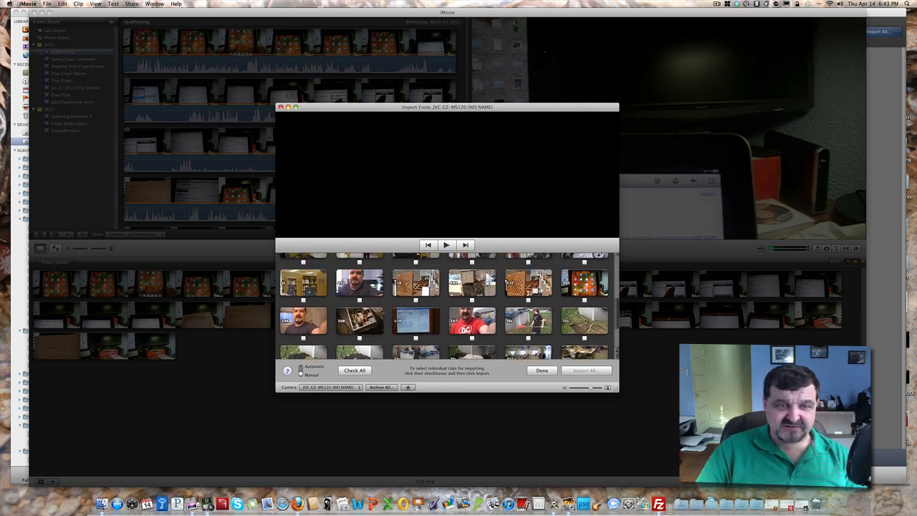
pyautogui.moveTo(416, 321)
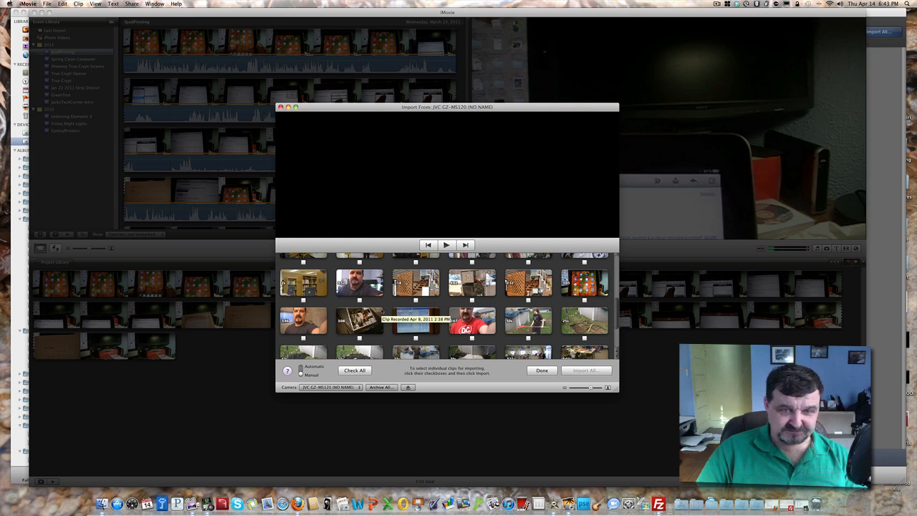
pyautogui.scroll(-3)
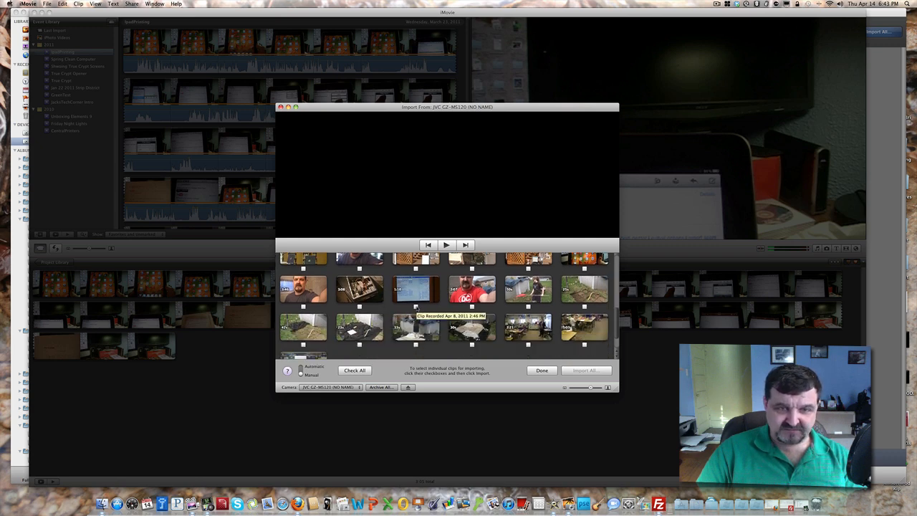
pyautogui.click(416, 307)
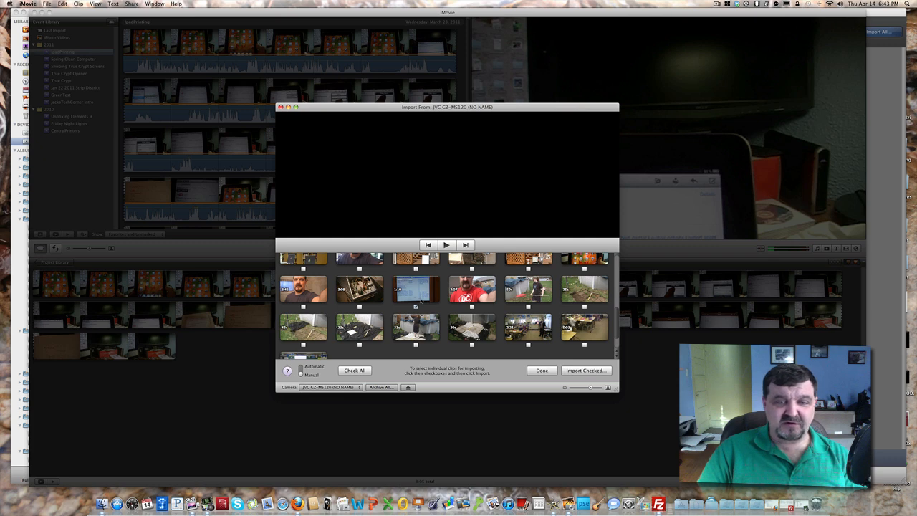
pyautogui.moveTo(500, 341)
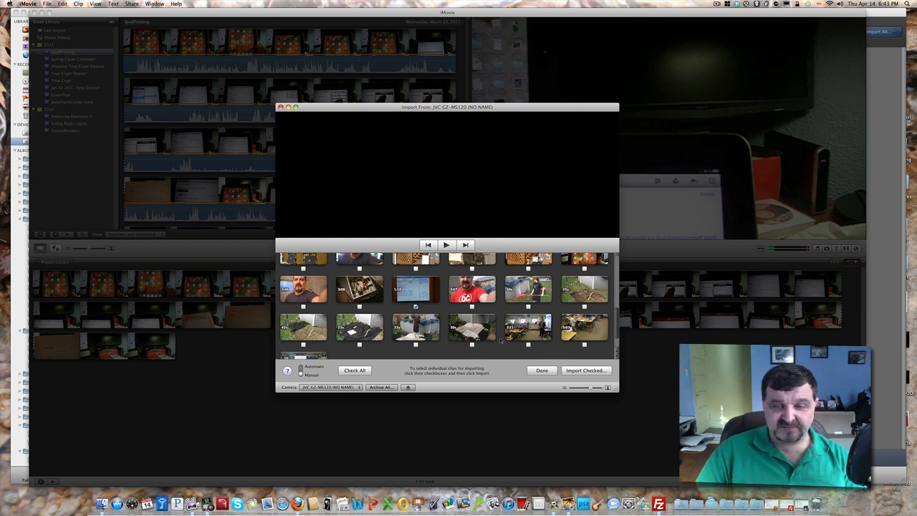
pyautogui.click(586, 370)
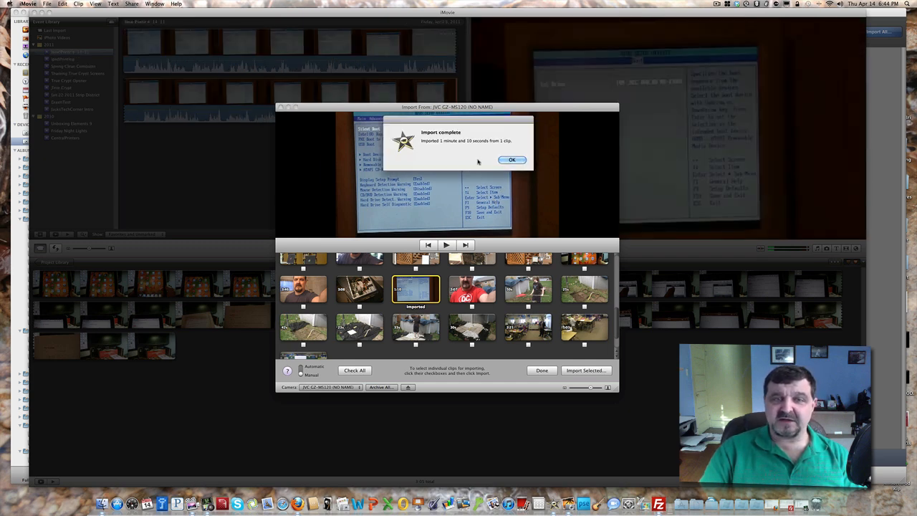
# Confirm the Import complete notice and close the camera import window
pyautogui.click(513, 159)
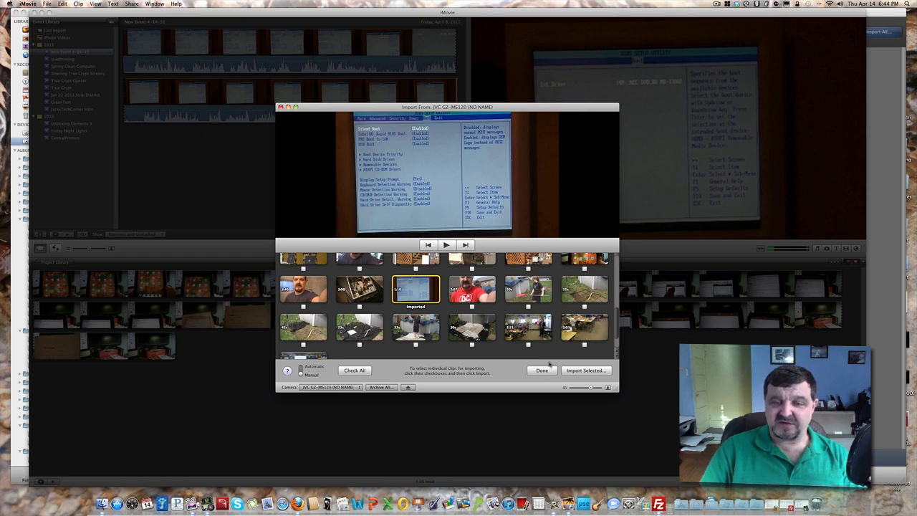
pyautogui.click(542, 370)
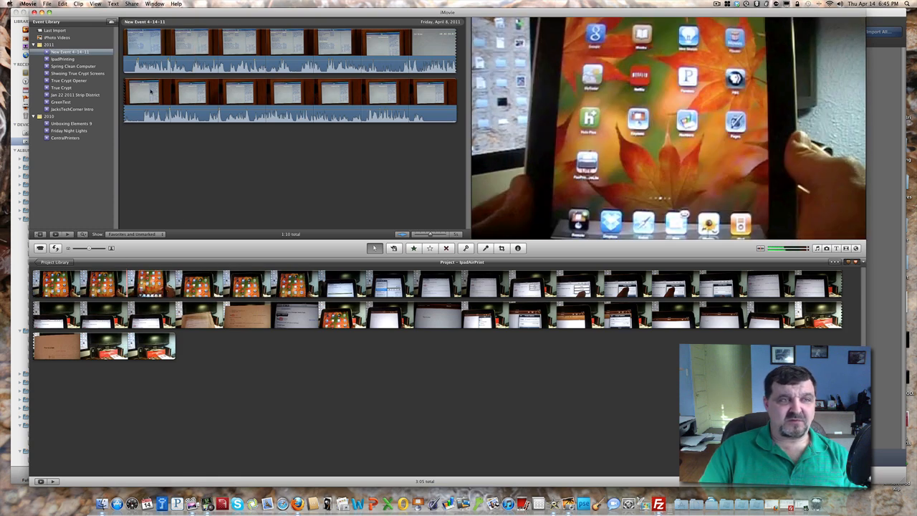
# Create a new project via File > New Project named 'TestingProject'
pyautogui.click(48, 3)
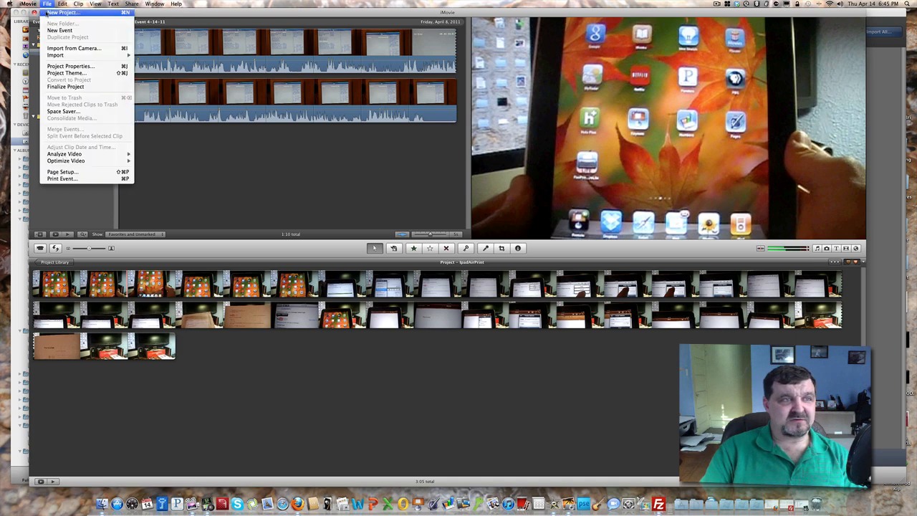
pyautogui.click(63, 11)
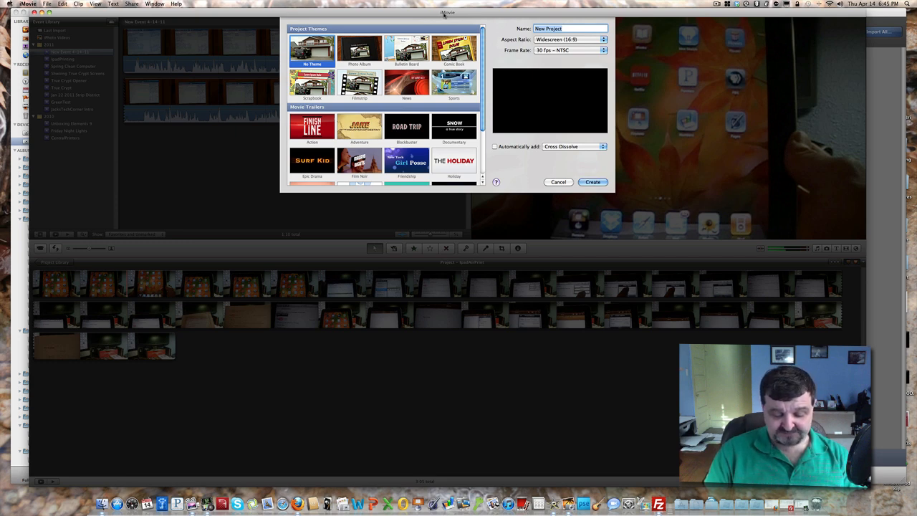
pyautogui.write('Testing')
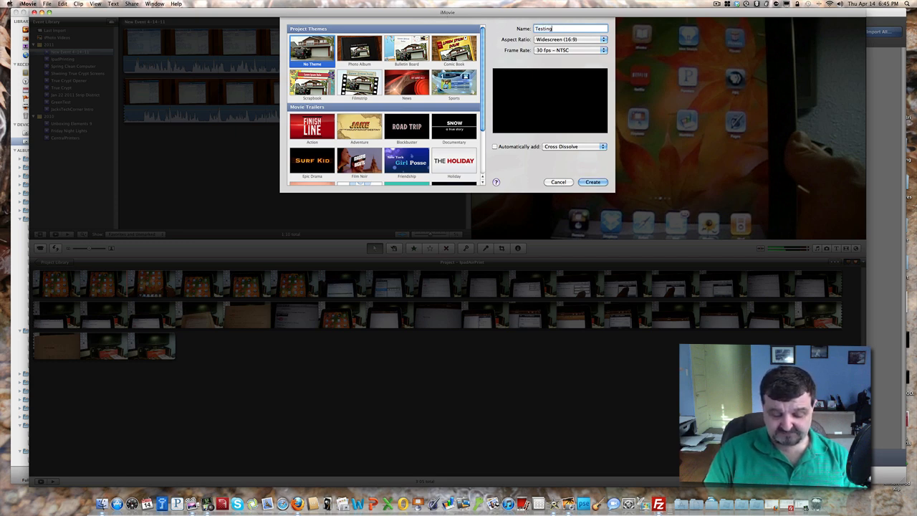
pyautogui.write('Project')
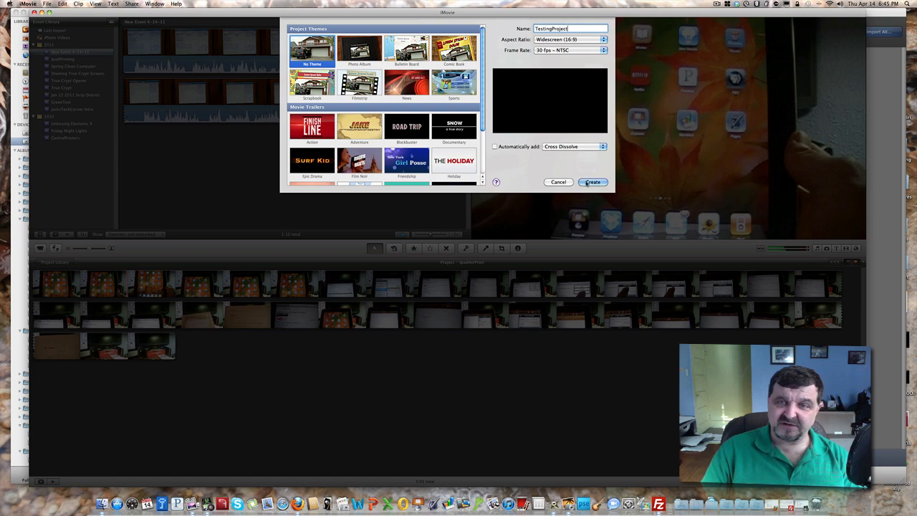
pyautogui.click(593, 182)
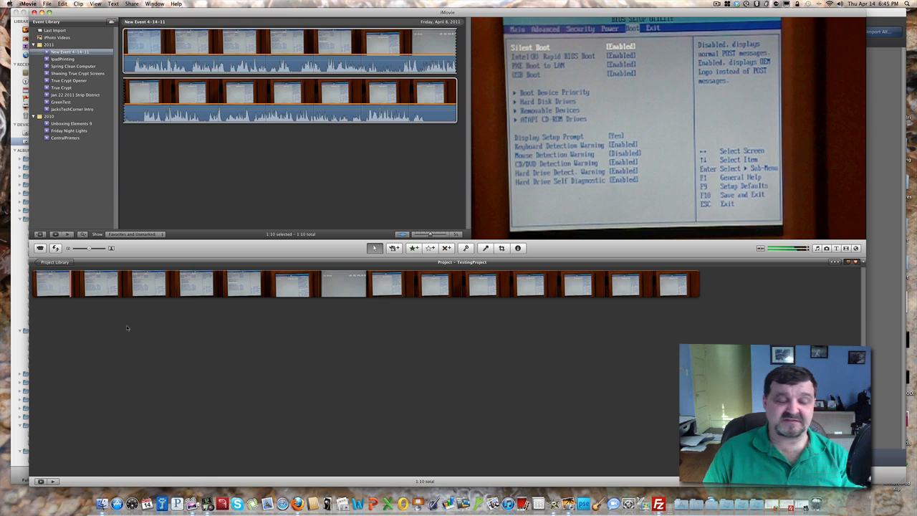
pyautogui.moveTo(50, 321)
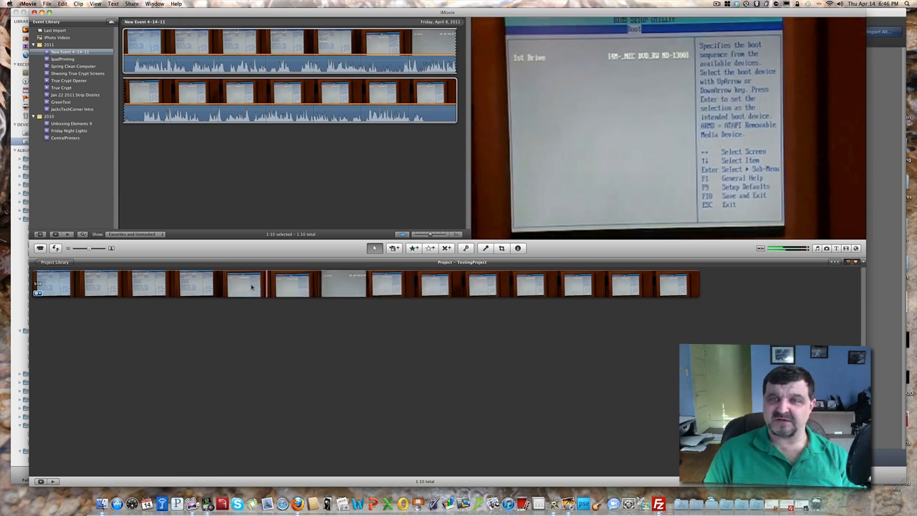
# Select the unwanted range in the project filmstrip and delete it from the clip
pyautogui.click(241, 284)
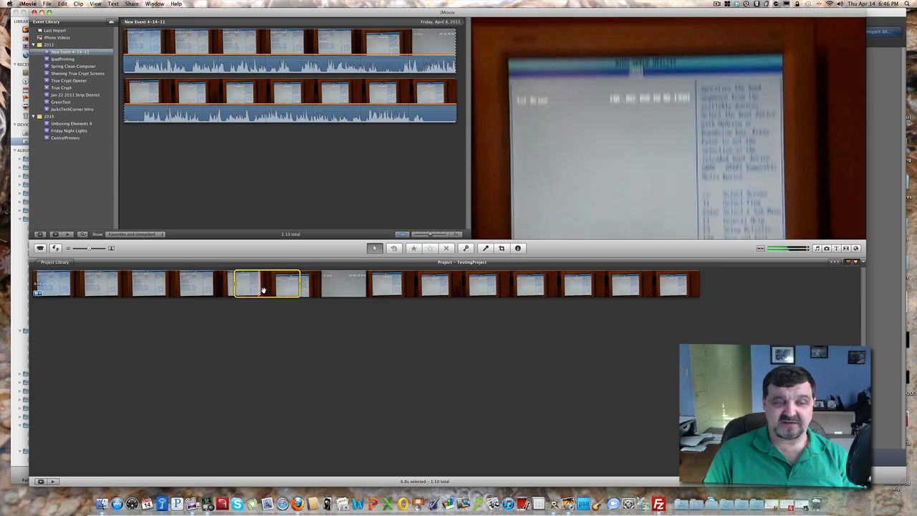
pyautogui.click(255, 321)
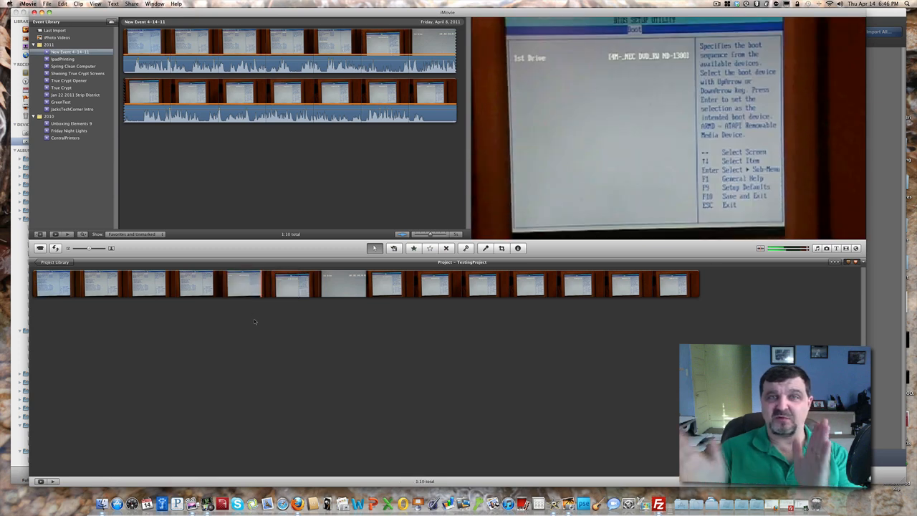